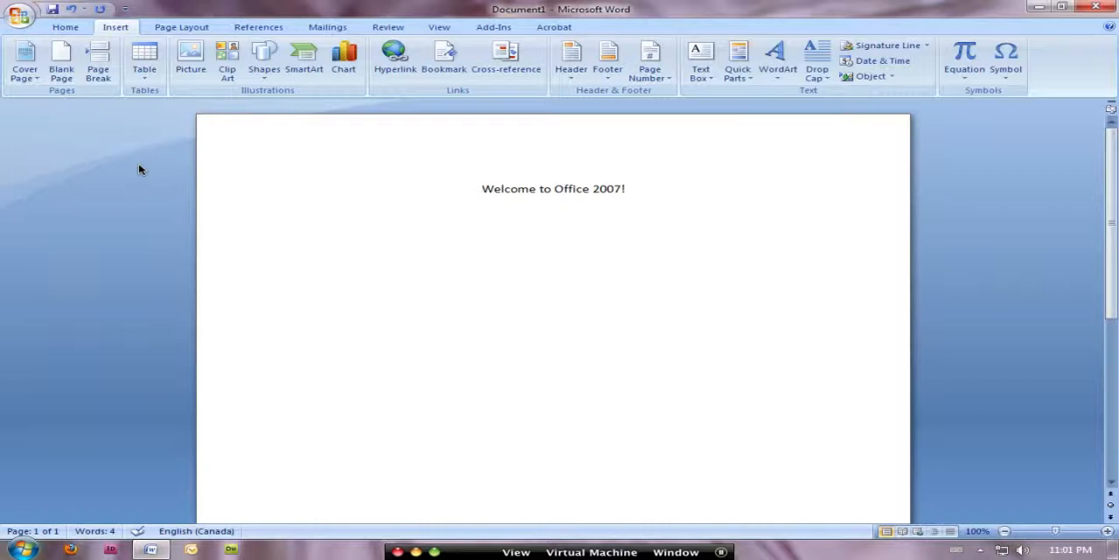
- Browse the Office button menu and return to the welcome document
{"action": "left_click", "coordinate": [483, 189]}
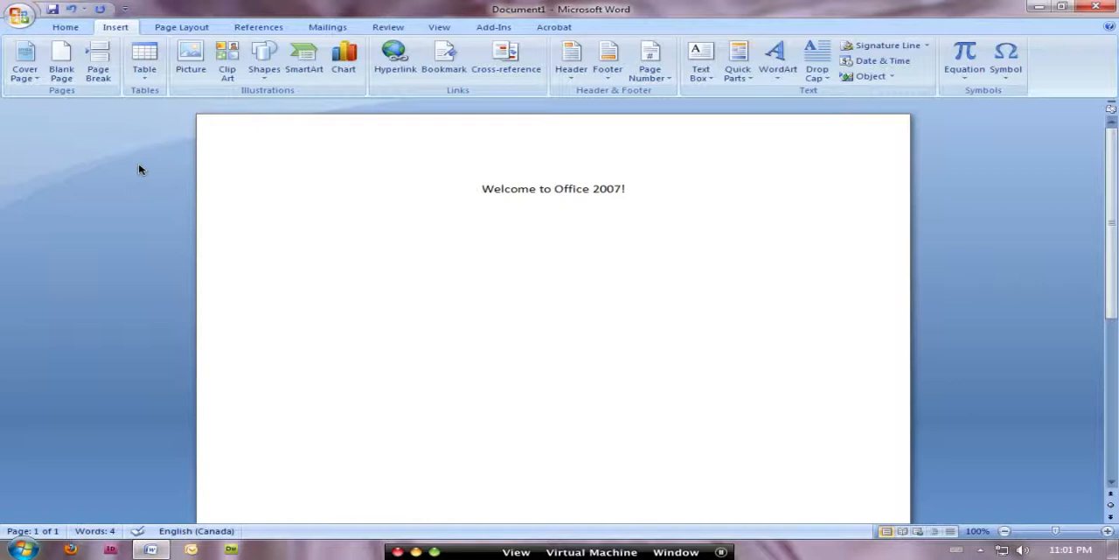
{"action": "left_click", "coordinate": [483, 189]}
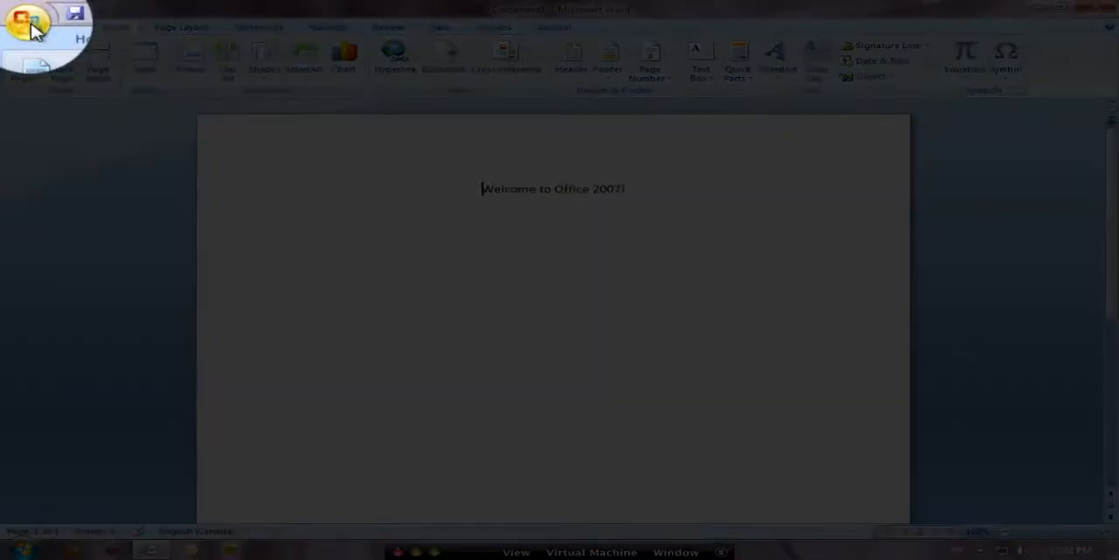
{"action": "left_click", "coordinate": [26, 28]}
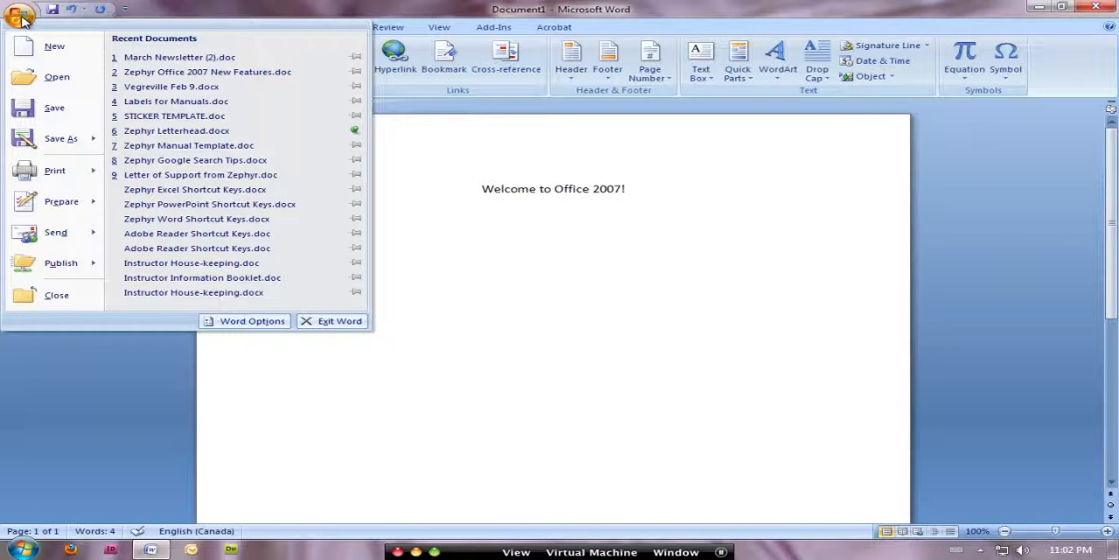
{"action": "mouse_move", "coordinate": [54, 109]}
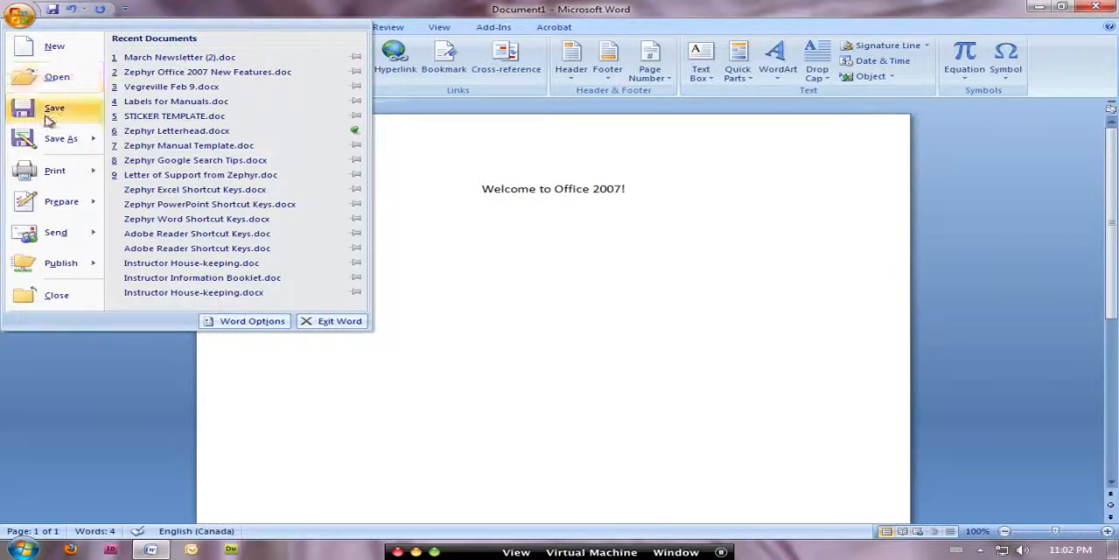
{"action": "left_click", "coordinate": [56, 231]}
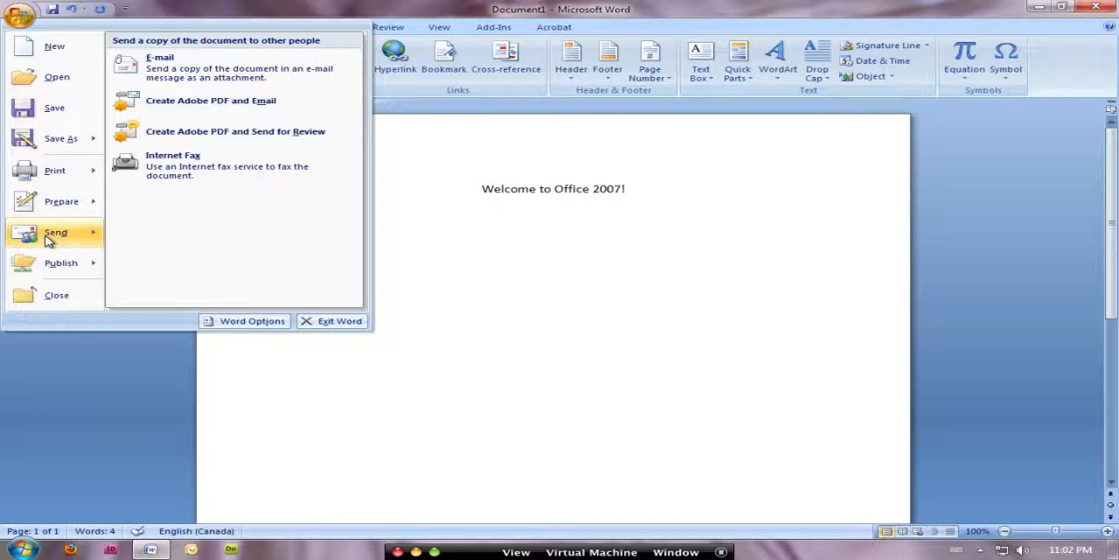
{"action": "mouse_move", "coordinate": [291, 320]}
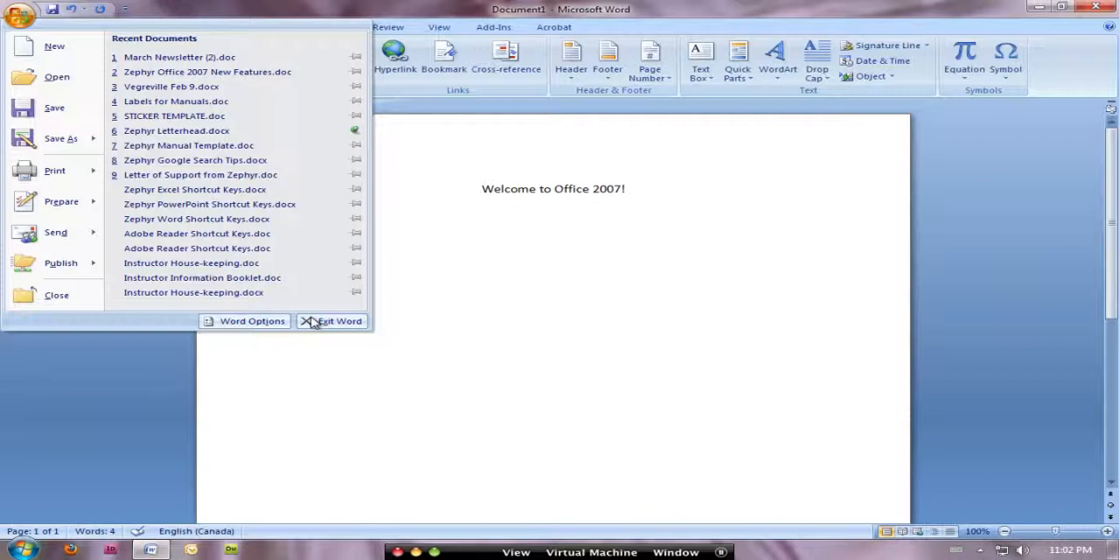
{"action": "mouse_move", "coordinate": [326, 308]}
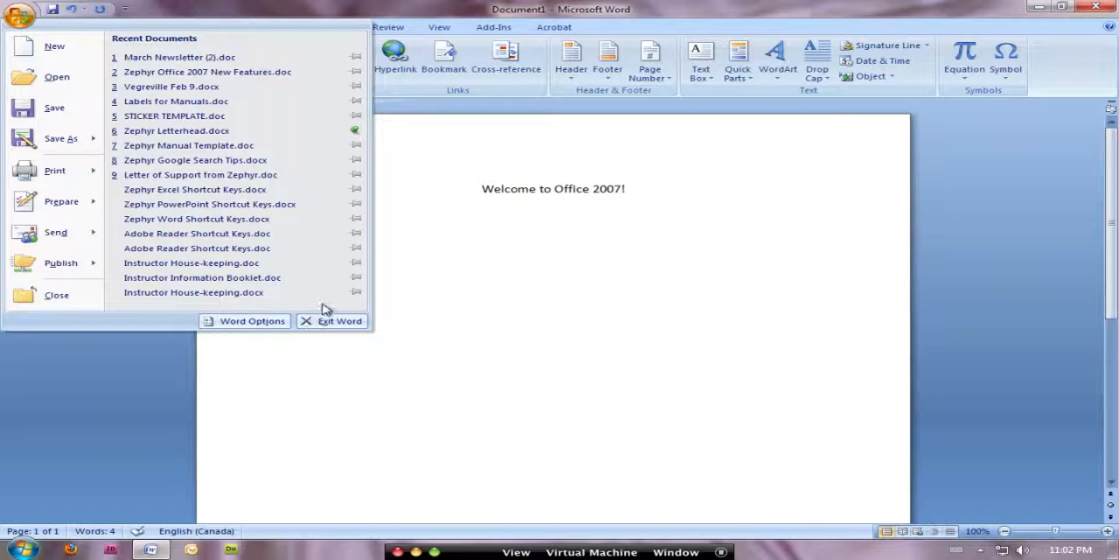
{"action": "mouse_move", "coordinate": [355, 175]}
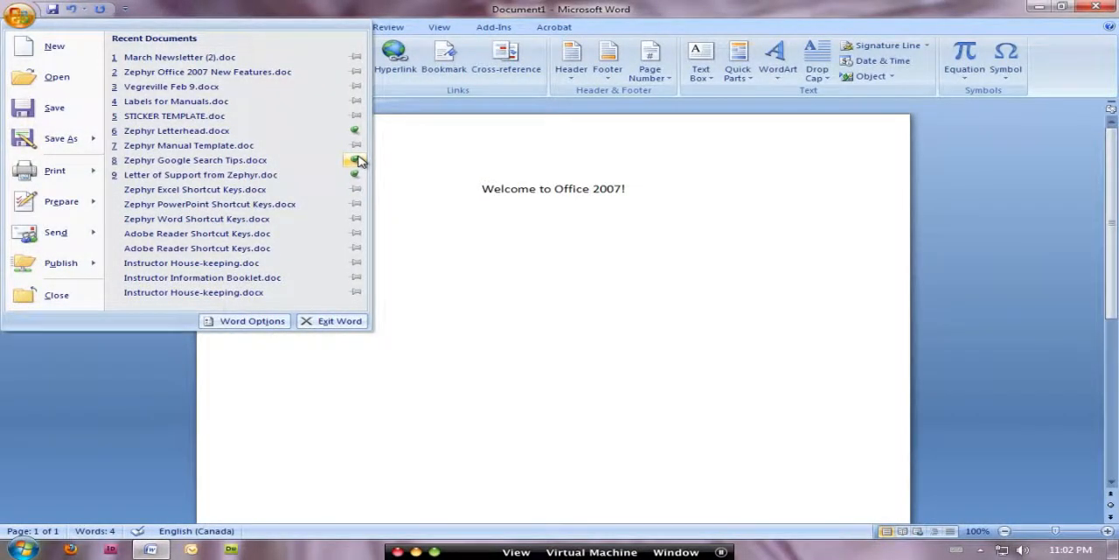
{"action": "mouse_move", "coordinate": [358, 145]}
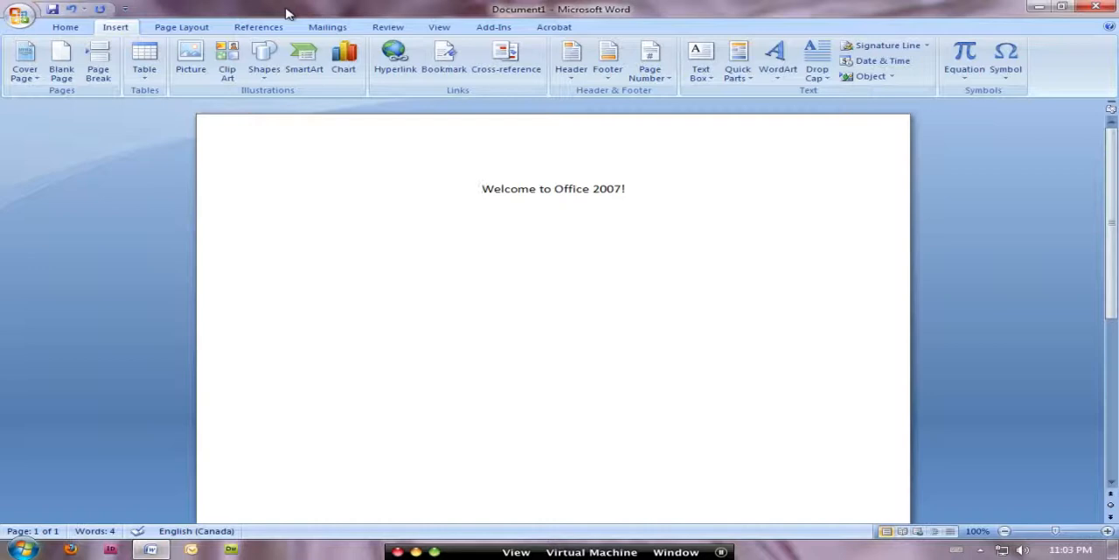
- Show the Customize Quick Access Toolbar command list
{"action": "left_click", "coordinate": [483, 189]}
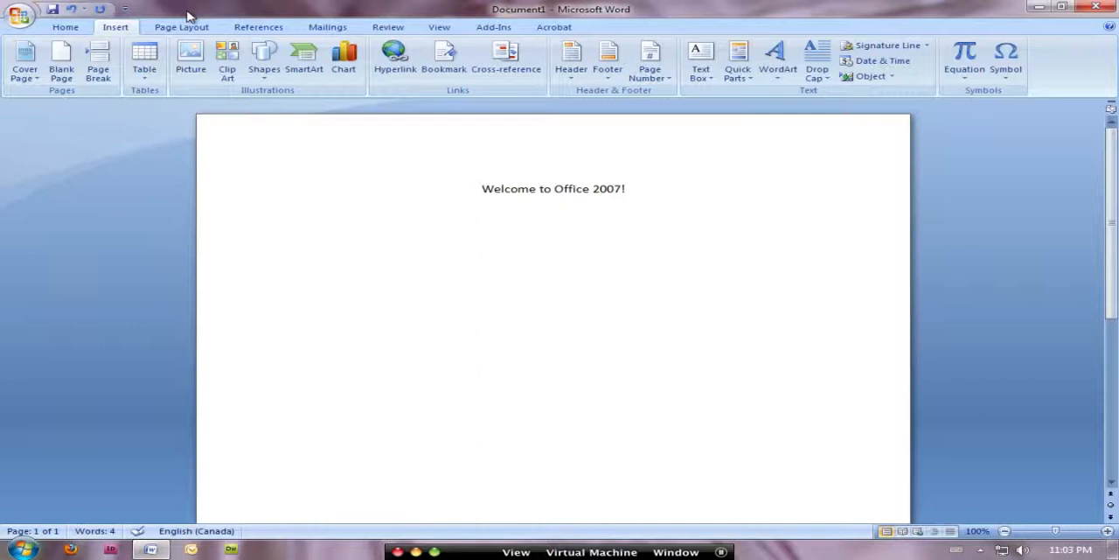
{"action": "mouse_move", "coordinate": [155, 15]}
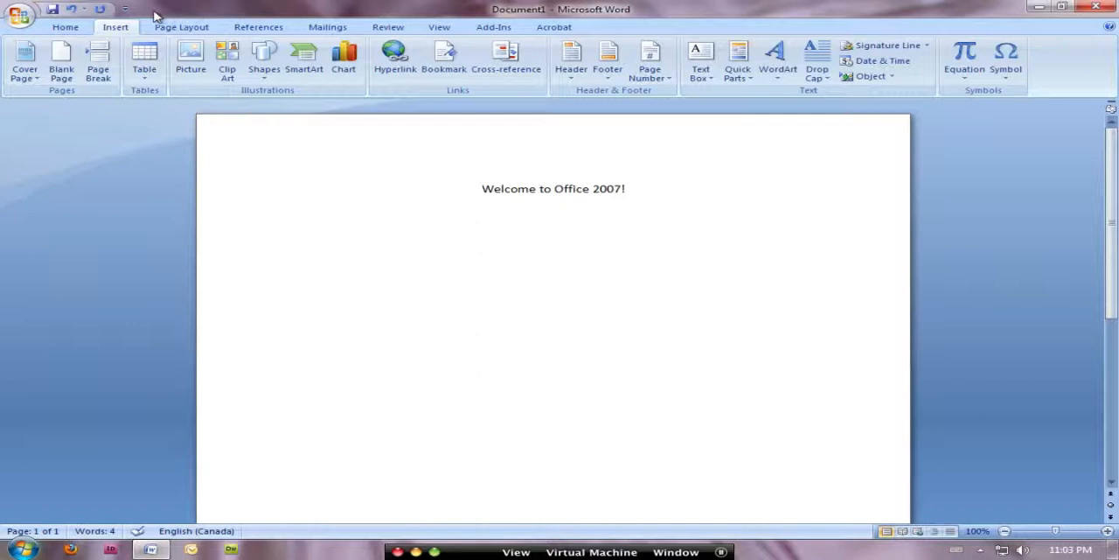
{"action": "left_click", "coordinate": [126, 8]}
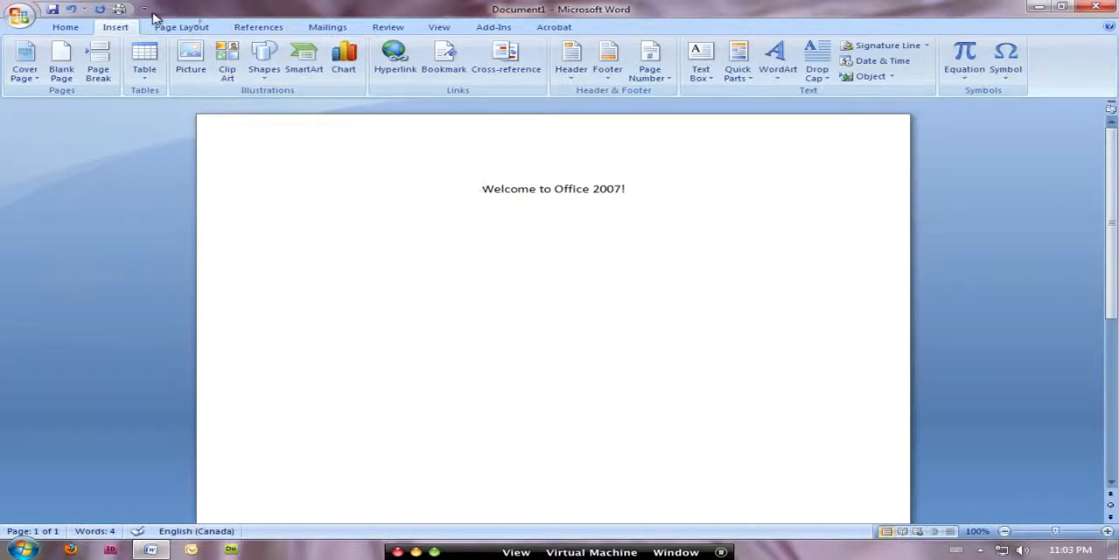
{"action": "left_click", "coordinate": [143, 9]}
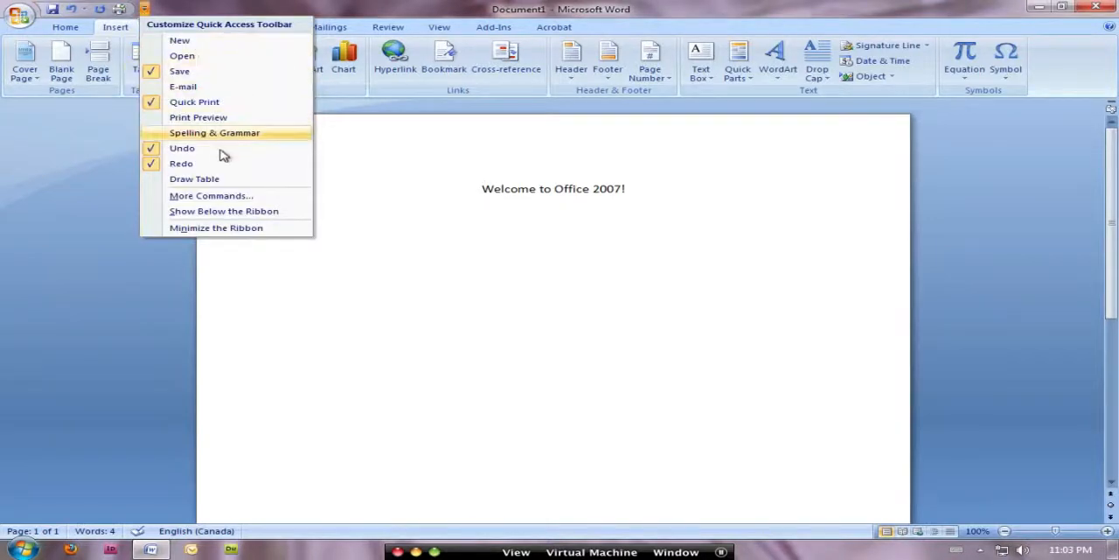
- Add Font… from Popular Commands to the Quick Access Toolbar via More Commands and confirm
{"action": "left_click", "coordinate": [210, 195]}
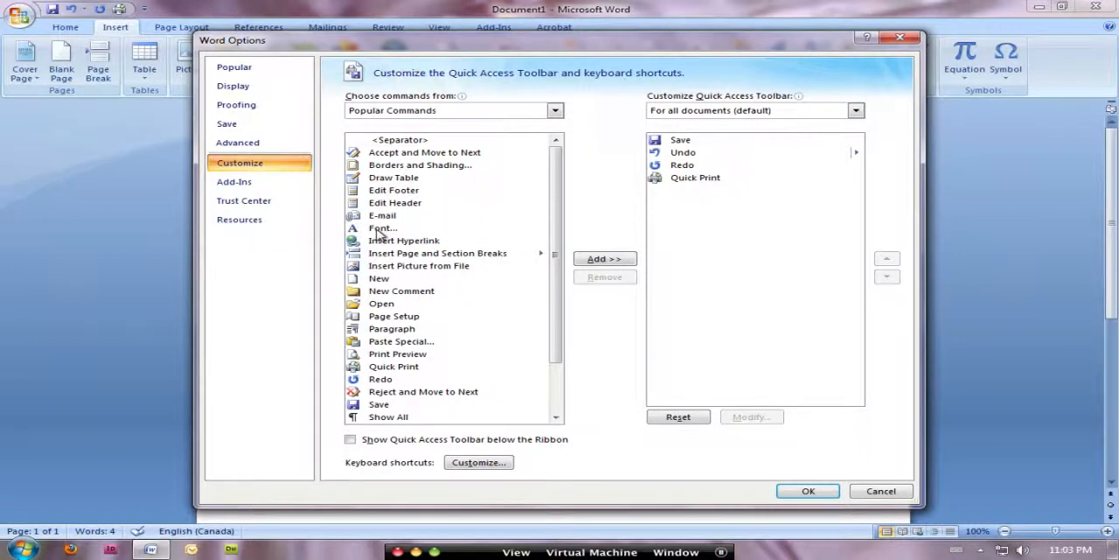
{"action": "left_click", "coordinate": [605, 259]}
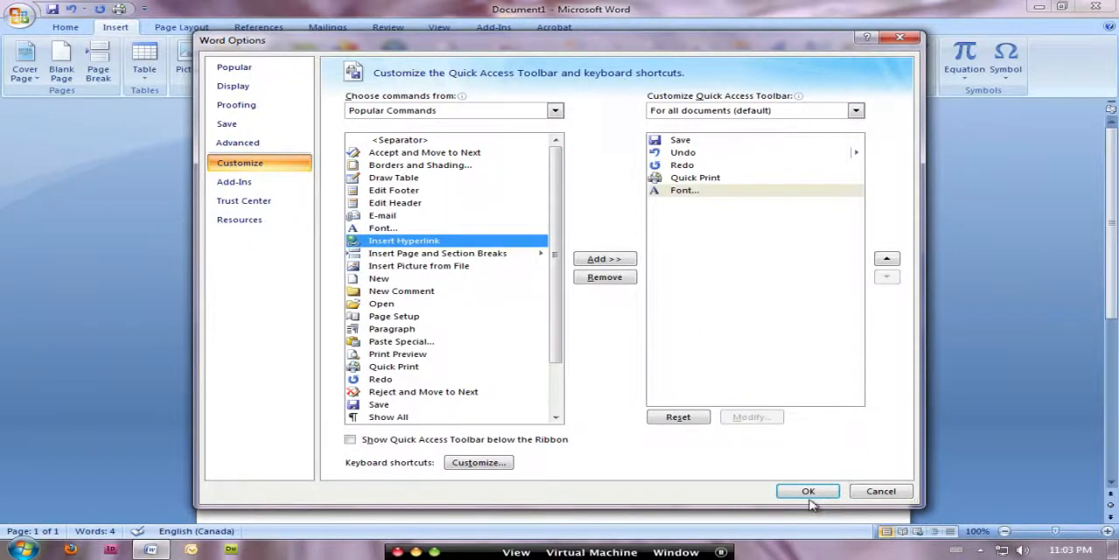
{"action": "left_click", "coordinate": [808, 490]}
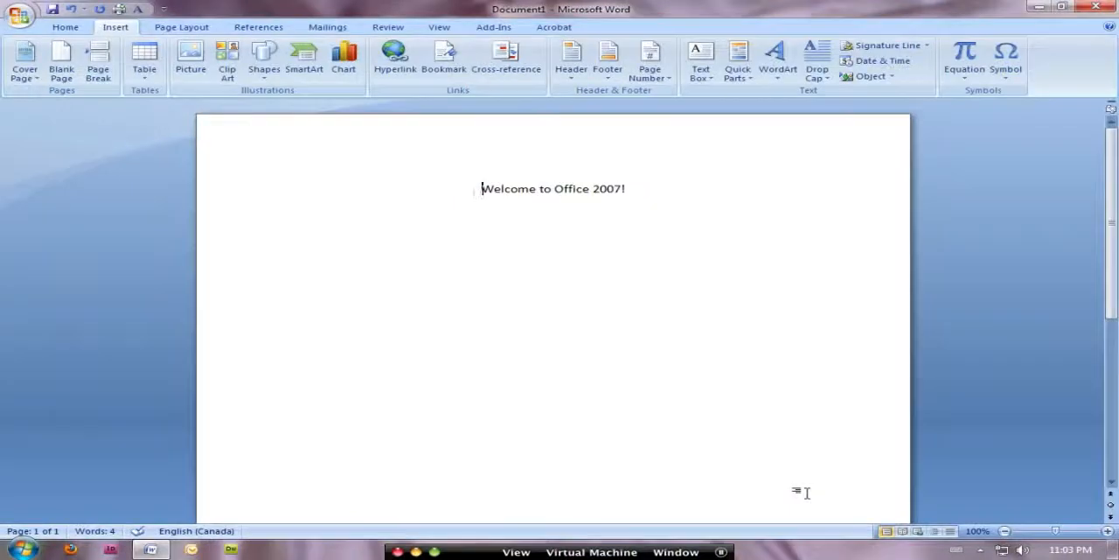
{"action": "mouse_move", "coordinate": [88, 104]}
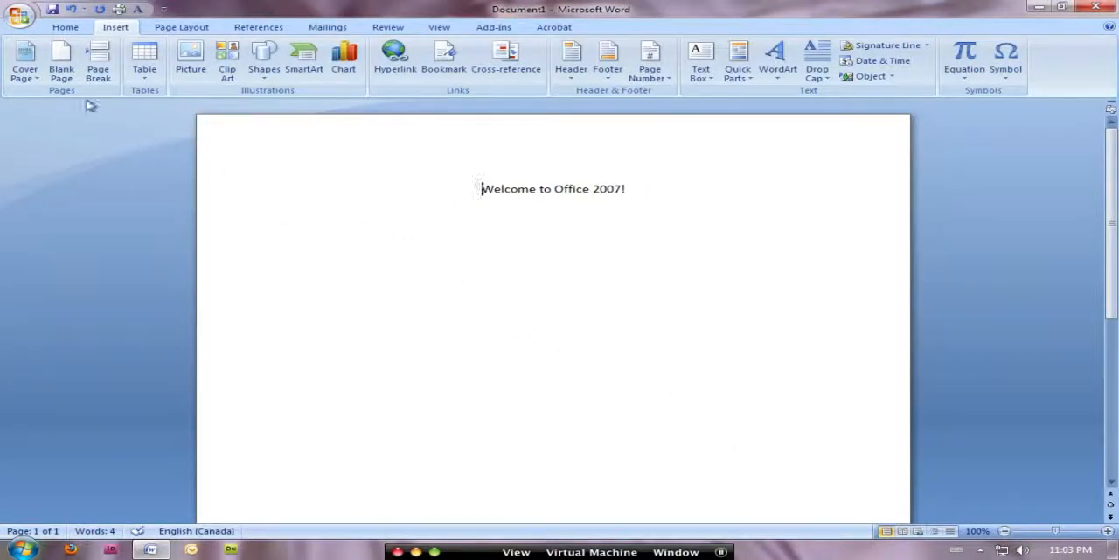
{"action": "mouse_move", "coordinate": [961, 120]}
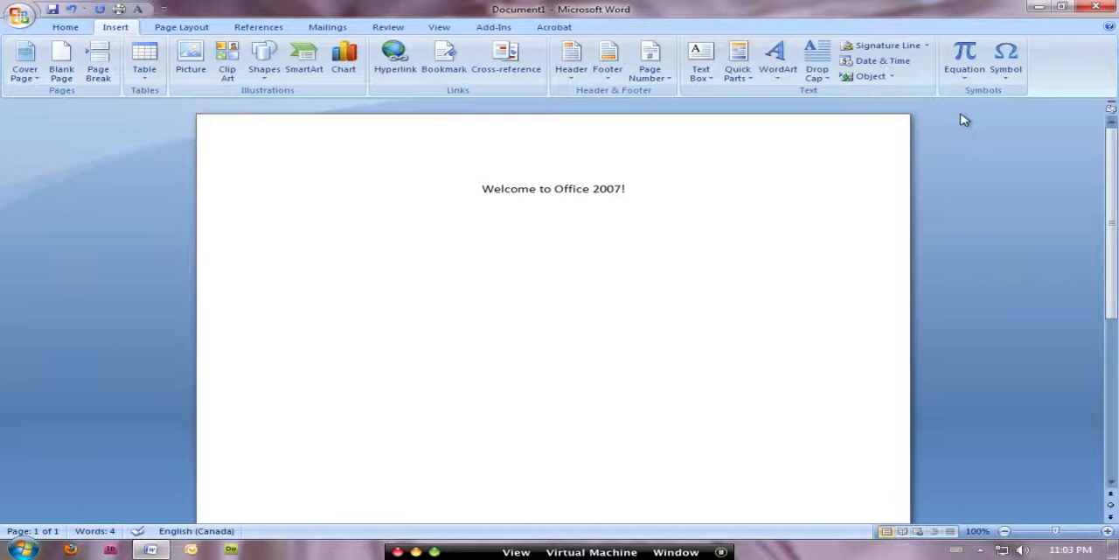
{"action": "left_click", "coordinate": [481, 189]}
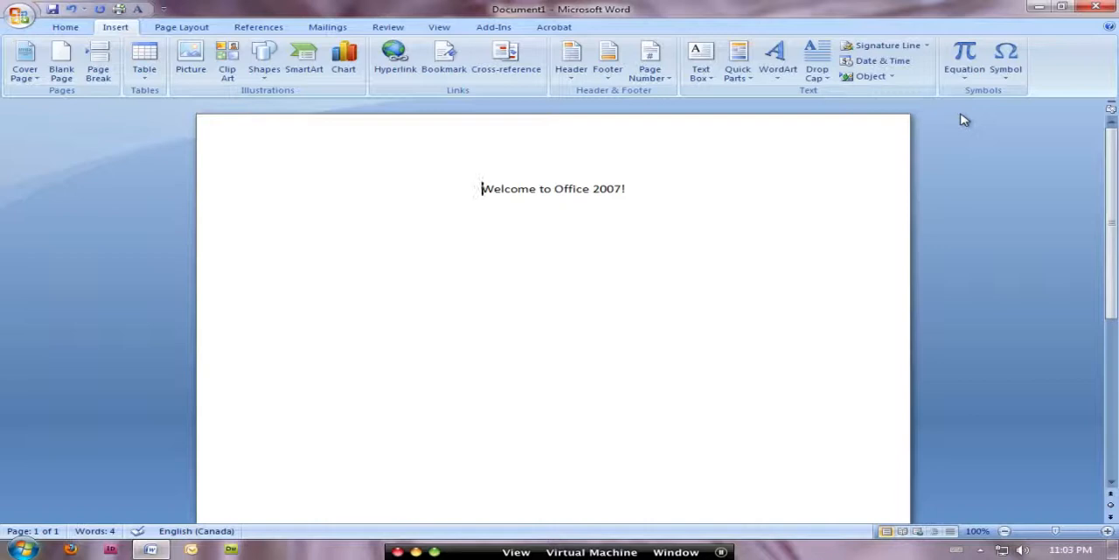
{"action": "mouse_move", "coordinate": [874, 105]}
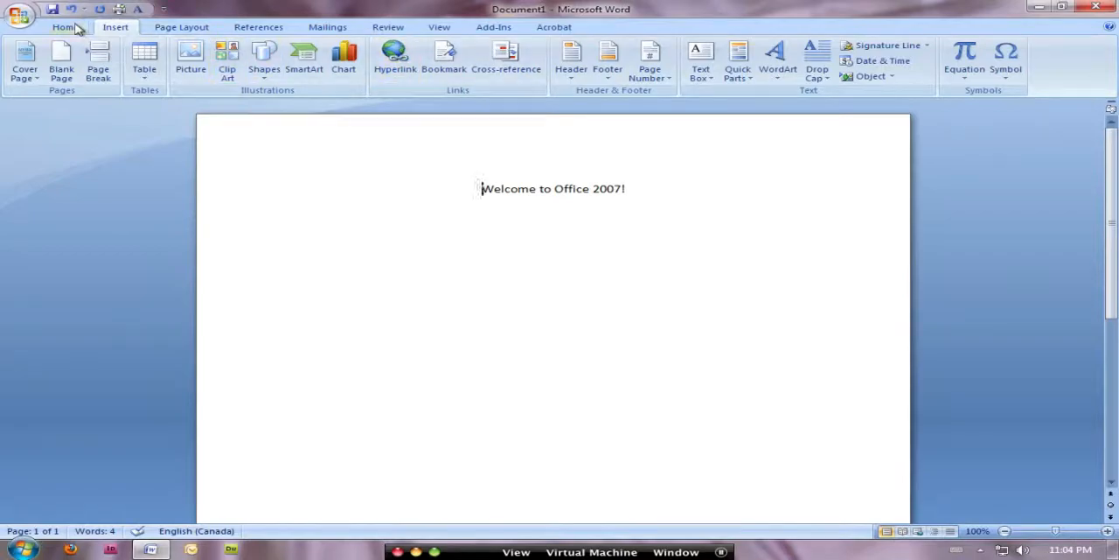
{"action": "left_click", "coordinate": [63, 26]}
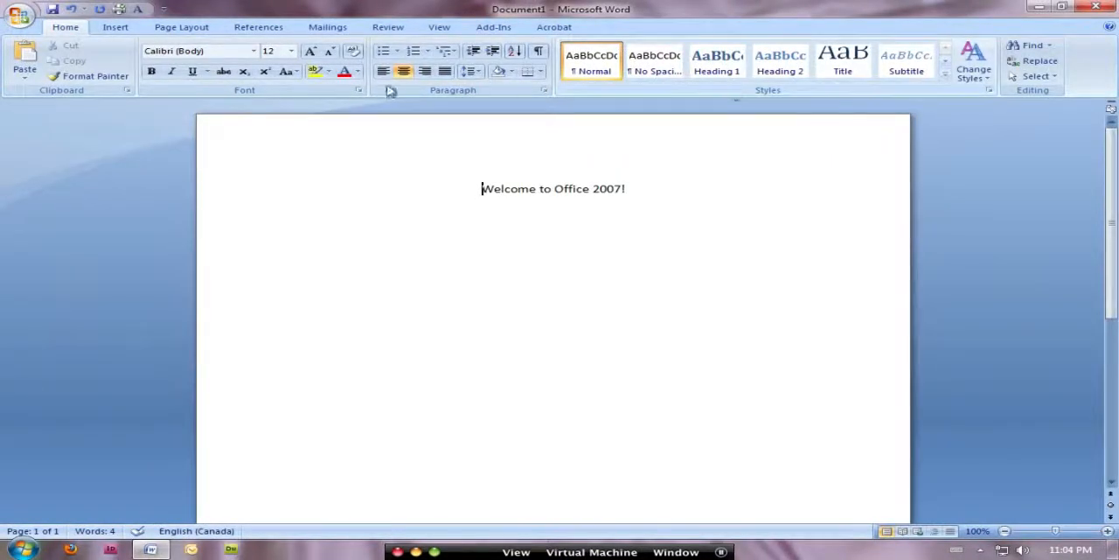
{"action": "mouse_move", "coordinate": [139, 130]}
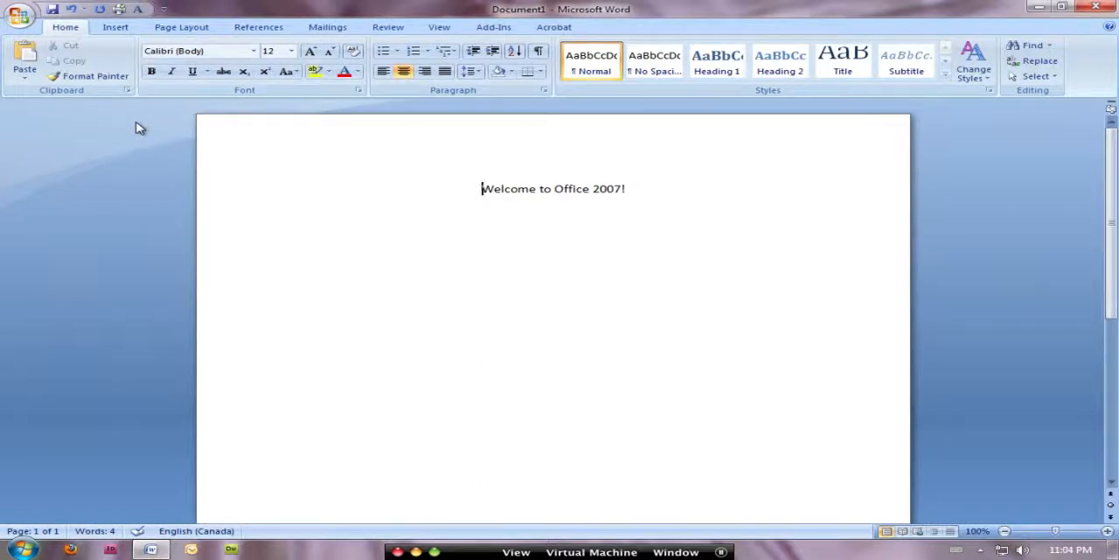
{"action": "mouse_move", "coordinate": [136, 33]}
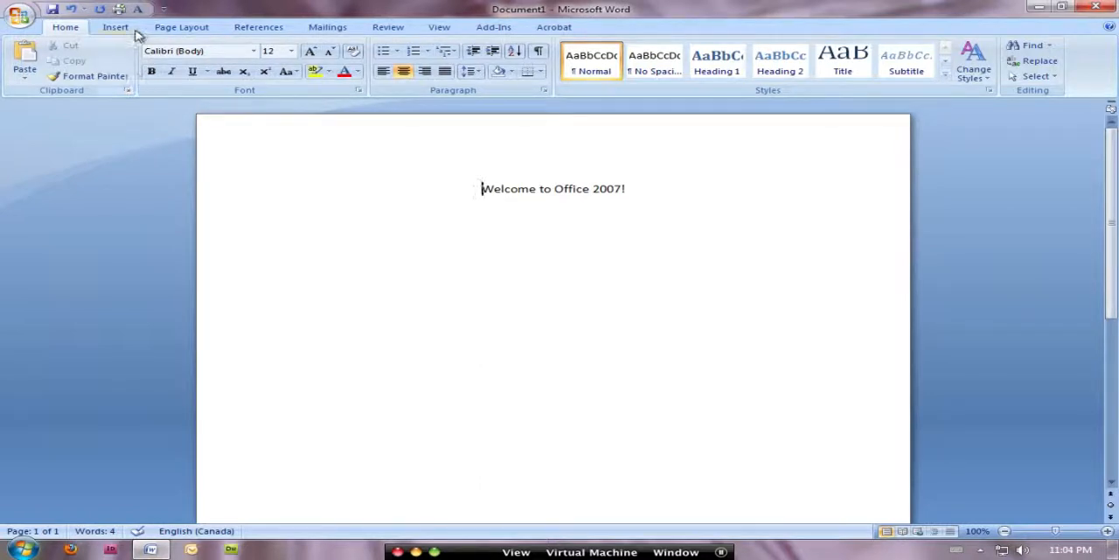
{"action": "left_click", "coordinate": [115, 28]}
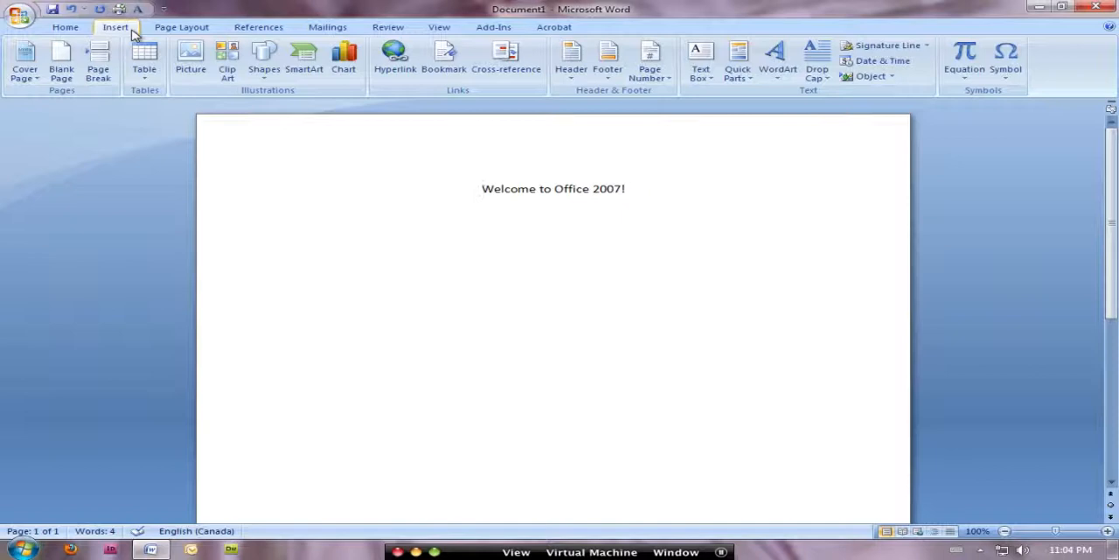
{"action": "left_click", "coordinate": [483, 188]}
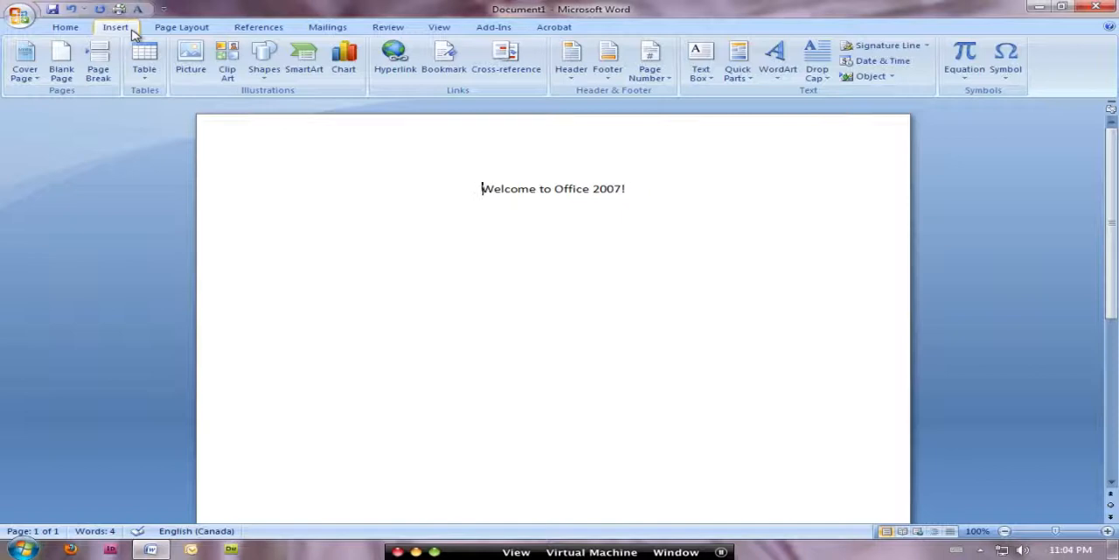
{"action": "left_click", "coordinate": [65, 28]}
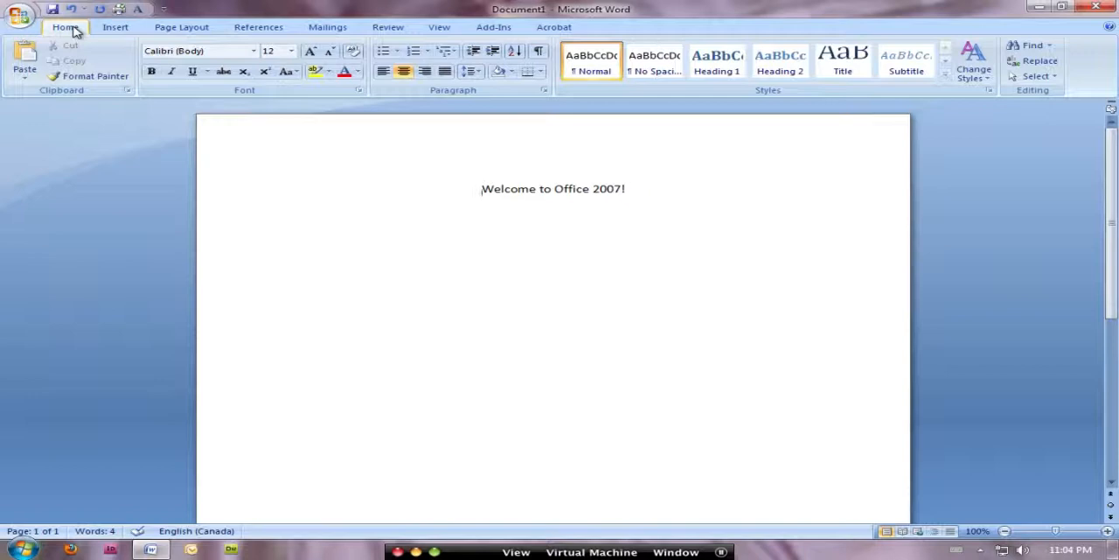
{"action": "mouse_move", "coordinate": [318, 97]}
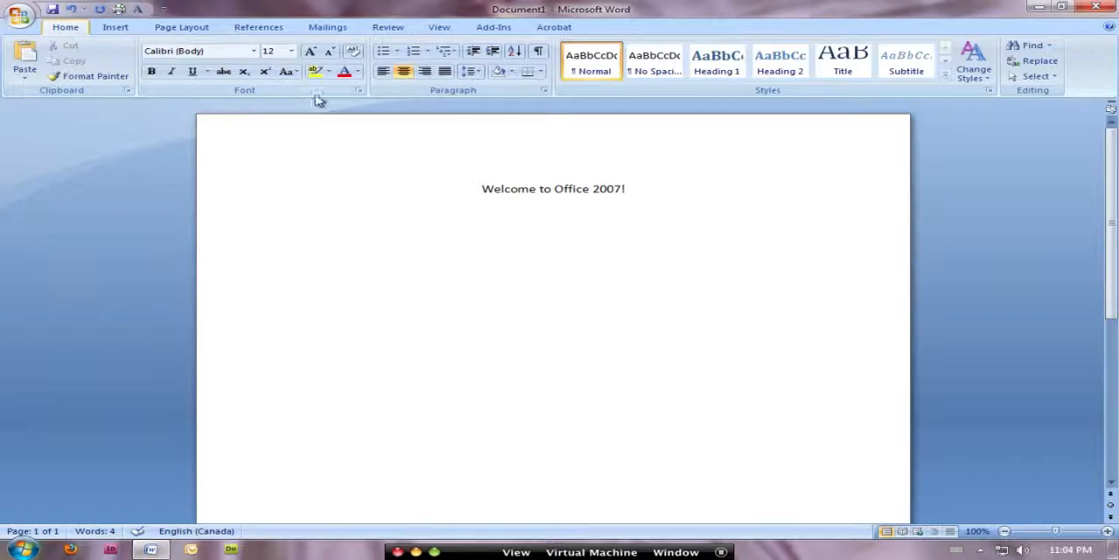
{"action": "mouse_move", "coordinate": [357, 91]}
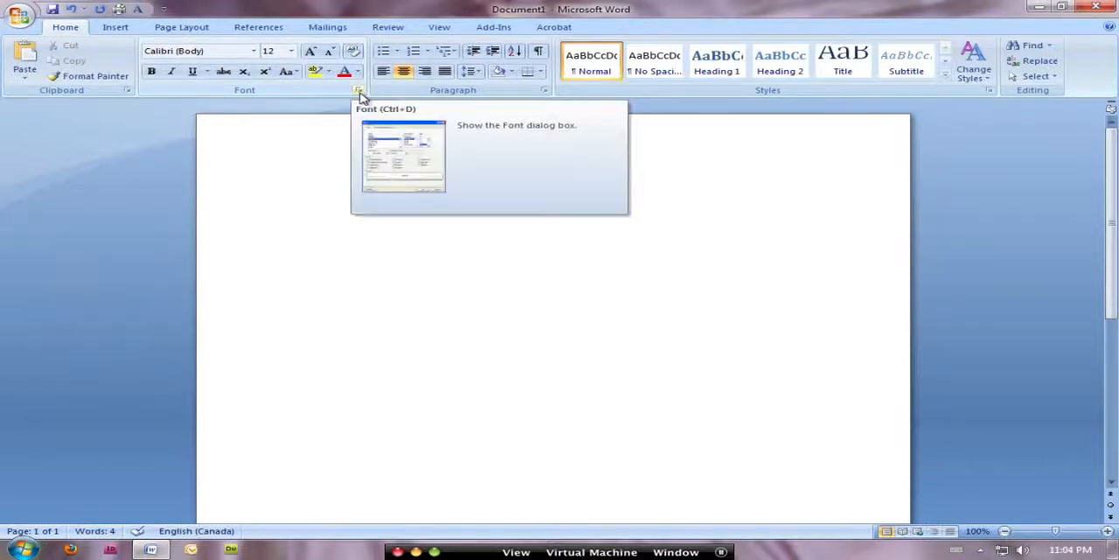
{"action": "left_click", "coordinate": [357, 91]}
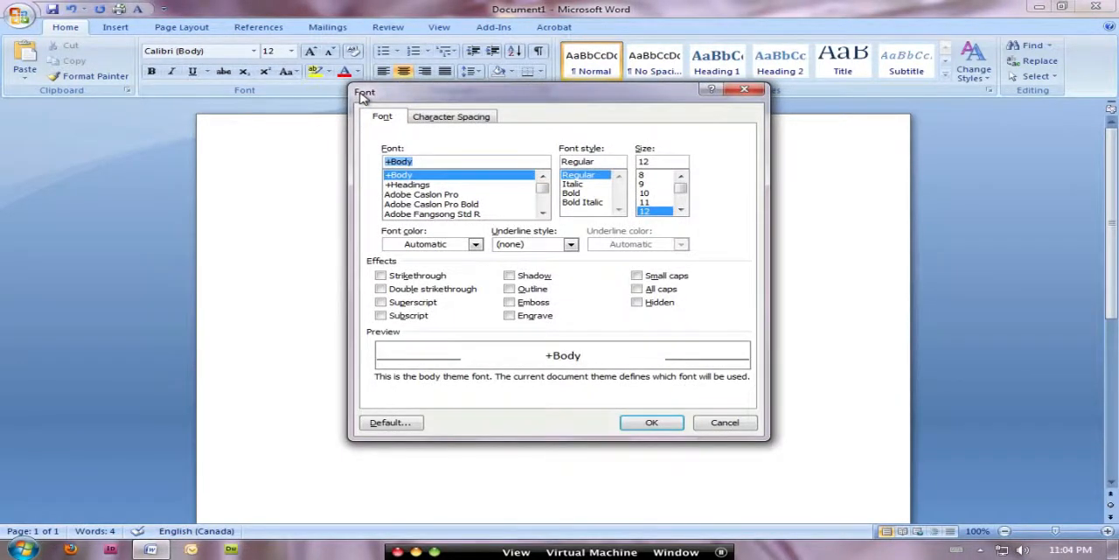
{"action": "mouse_move", "coordinate": [673, 413]}
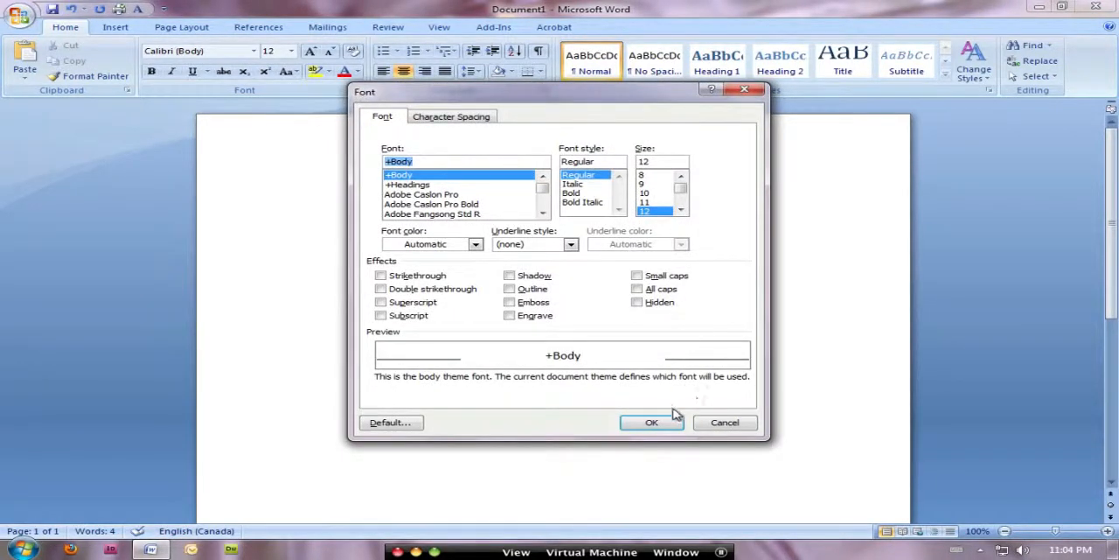
{"action": "left_click", "coordinate": [650, 423]}
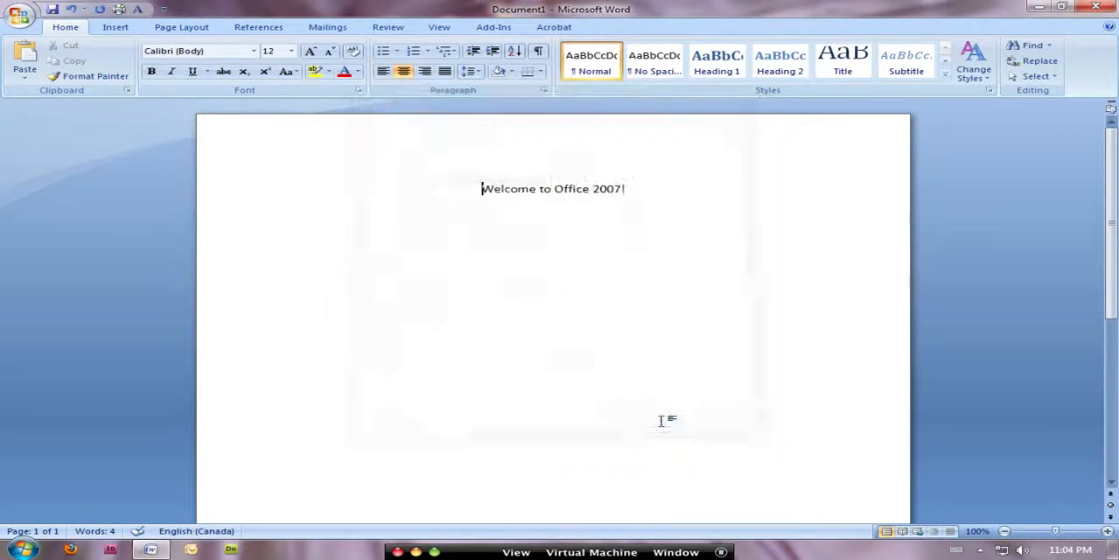
{"action": "mouse_move", "coordinate": [332, 283]}
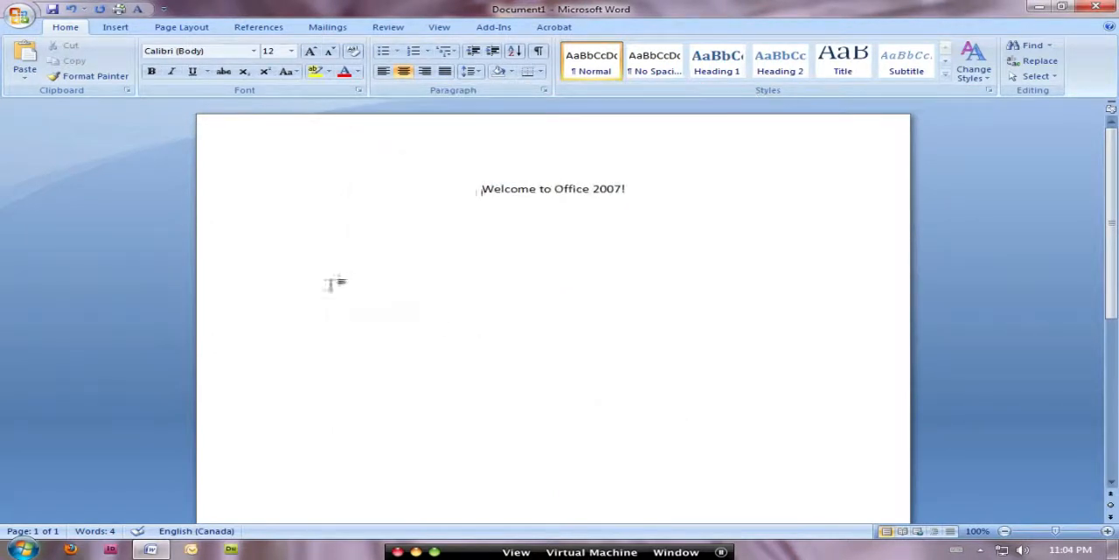
{"action": "mouse_move", "coordinate": [271, 213]}
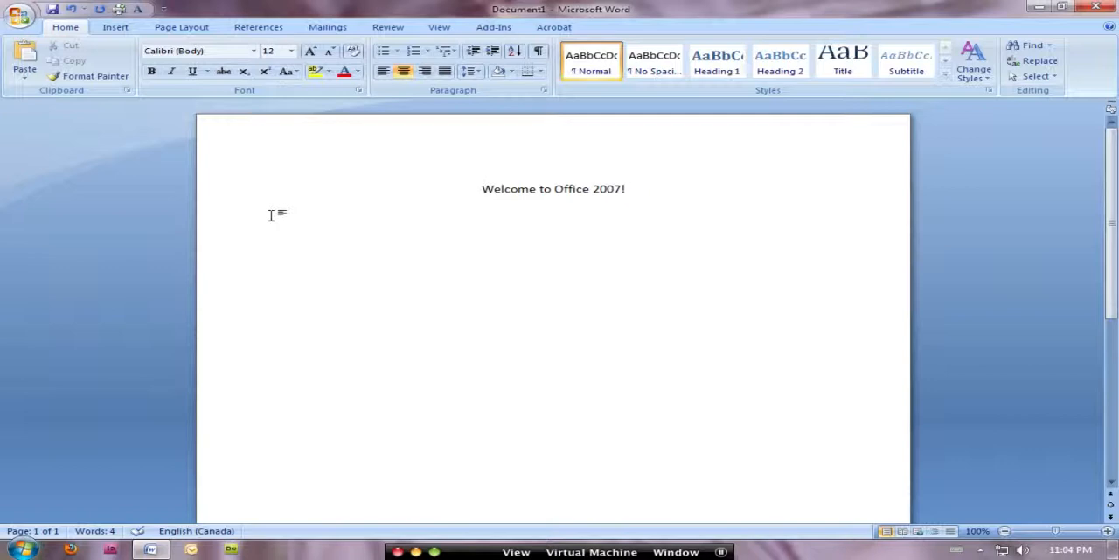
{"action": "mouse_move", "coordinate": [238, 219]}
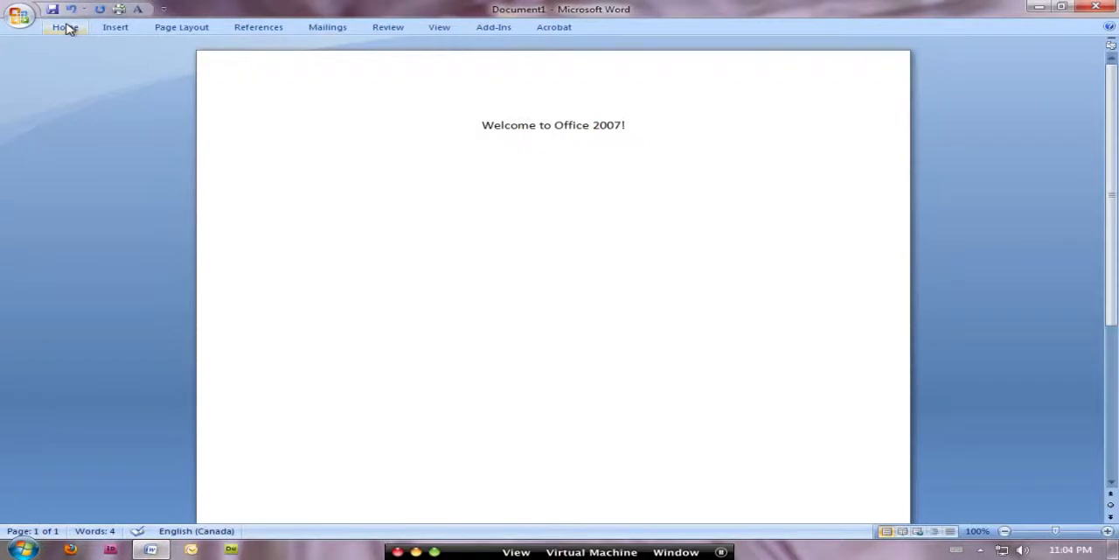
{"action": "mouse_move", "coordinate": [259, 26]}
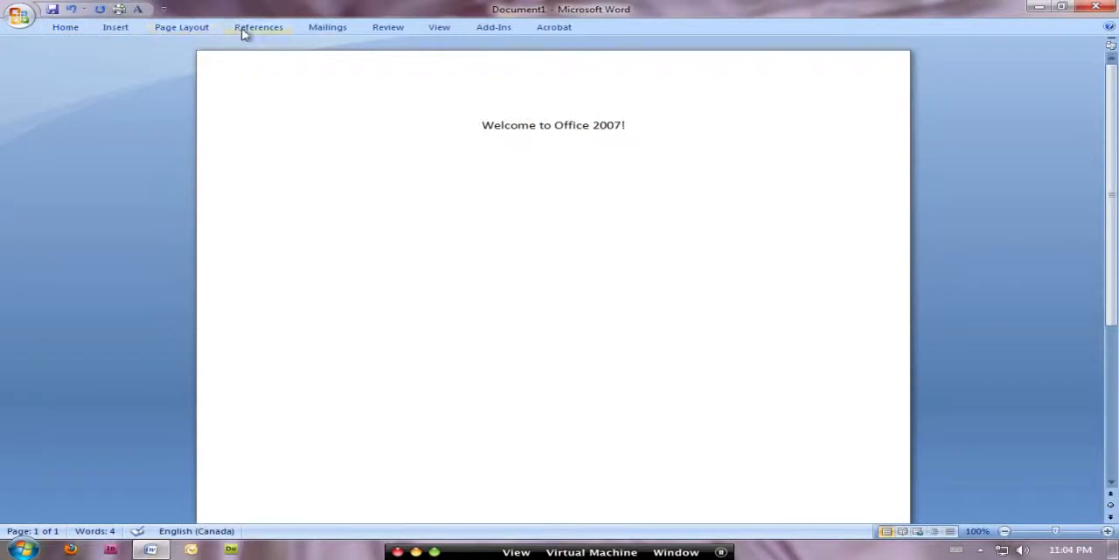
- Preview the References commands on the minimized ribbon, then switch to Page Layout
{"action": "left_click", "coordinate": [259, 26]}
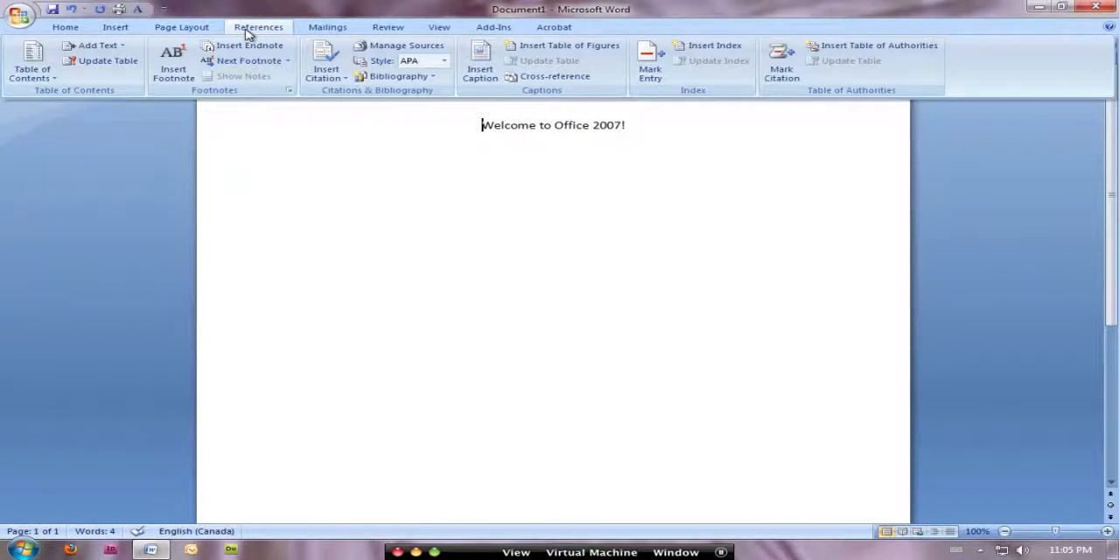
{"action": "mouse_move", "coordinate": [462, 97]}
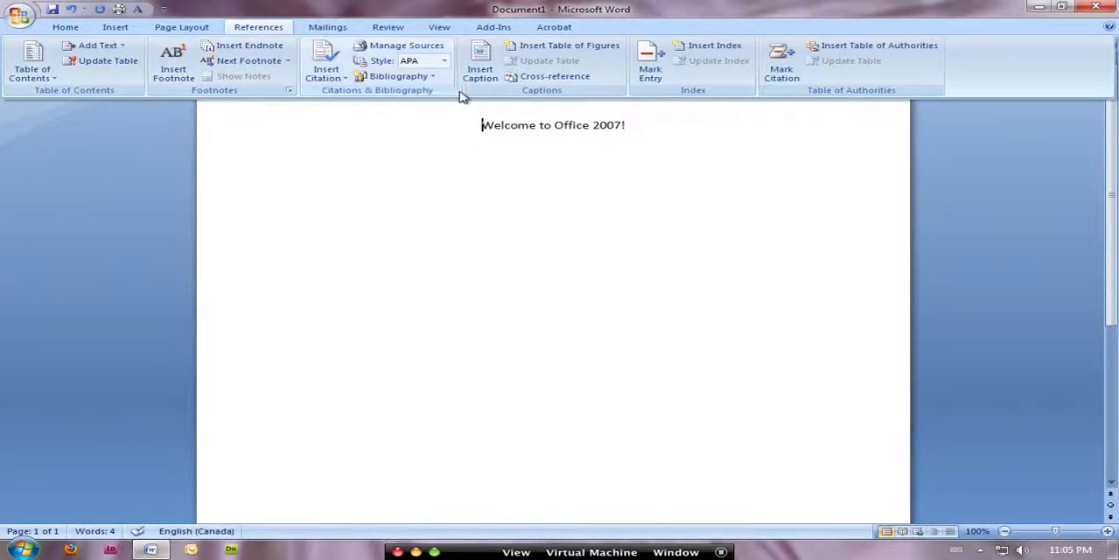
{"action": "mouse_move", "coordinate": [381, 156]}
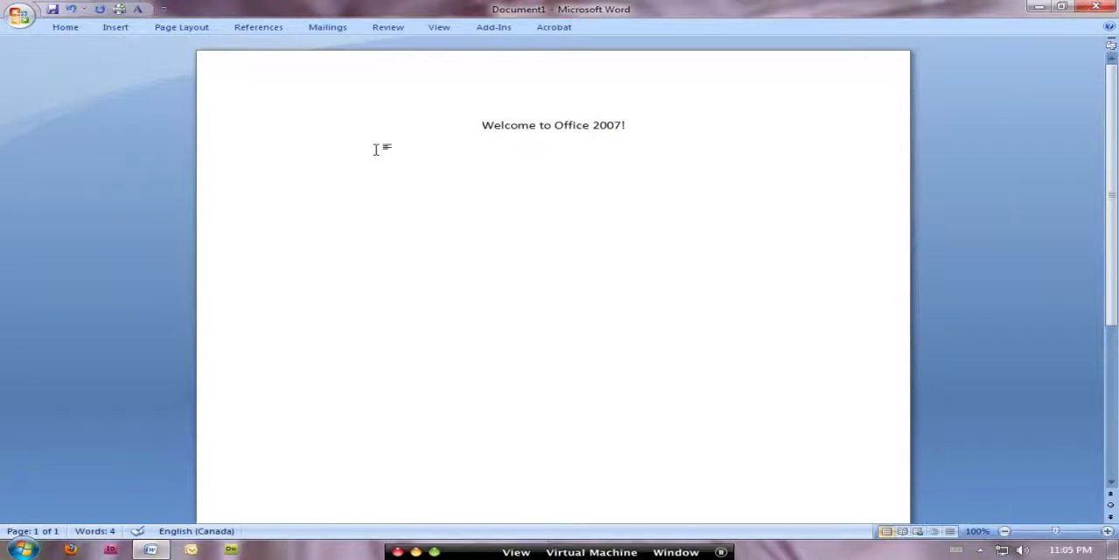
{"action": "left_click", "coordinate": [483, 126]}
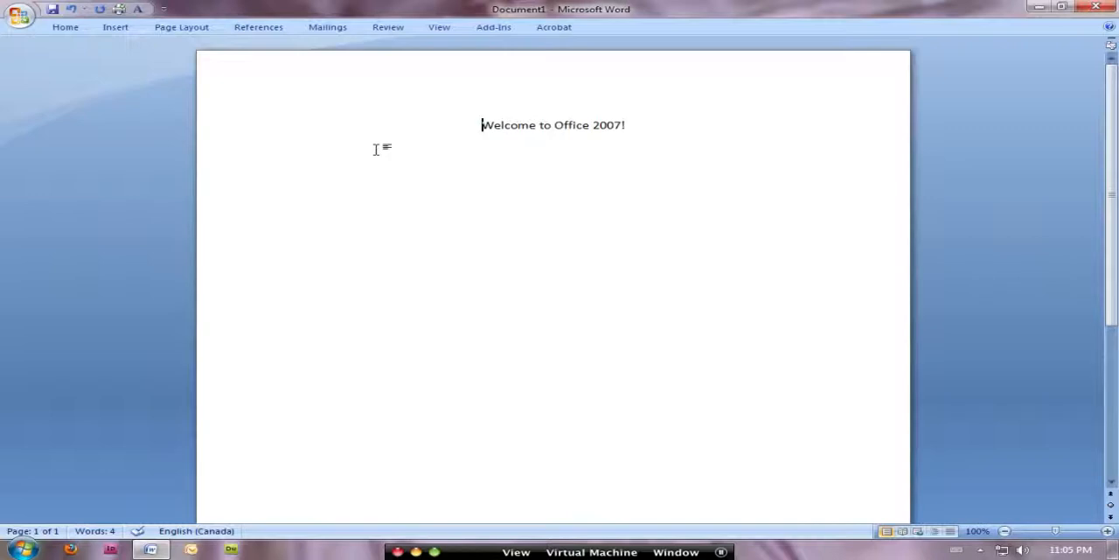
{"action": "left_click", "coordinate": [182, 26]}
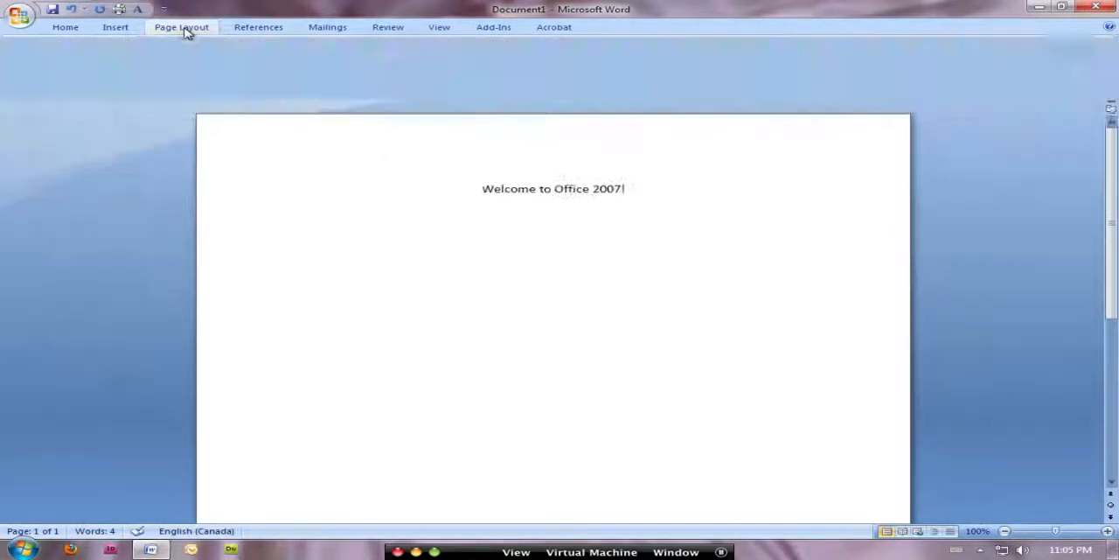
{"action": "left_click", "coordinate": [182, 26]}
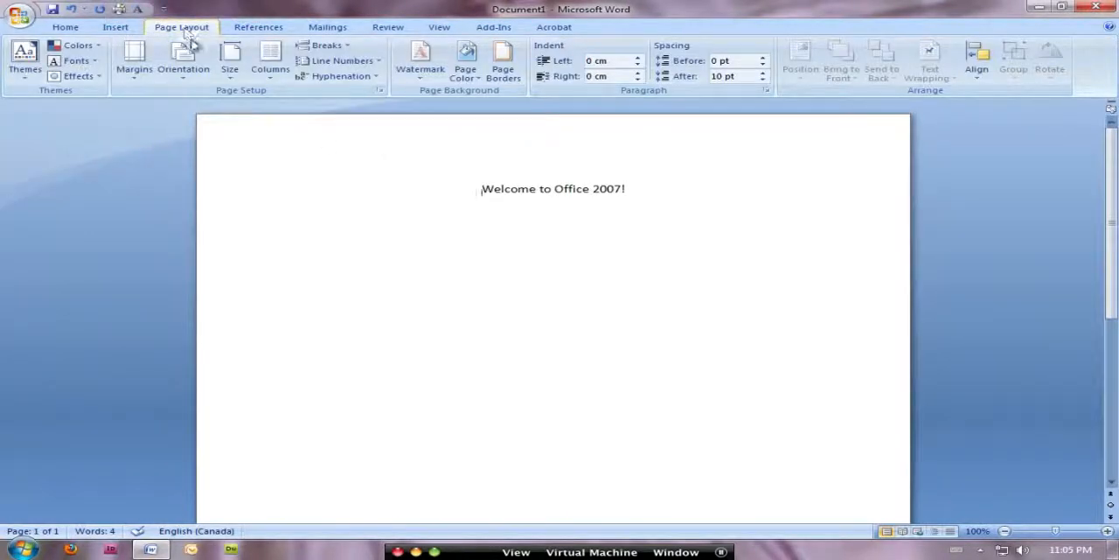
{"action": "mouse_move", "coordinate": [178, 175]}
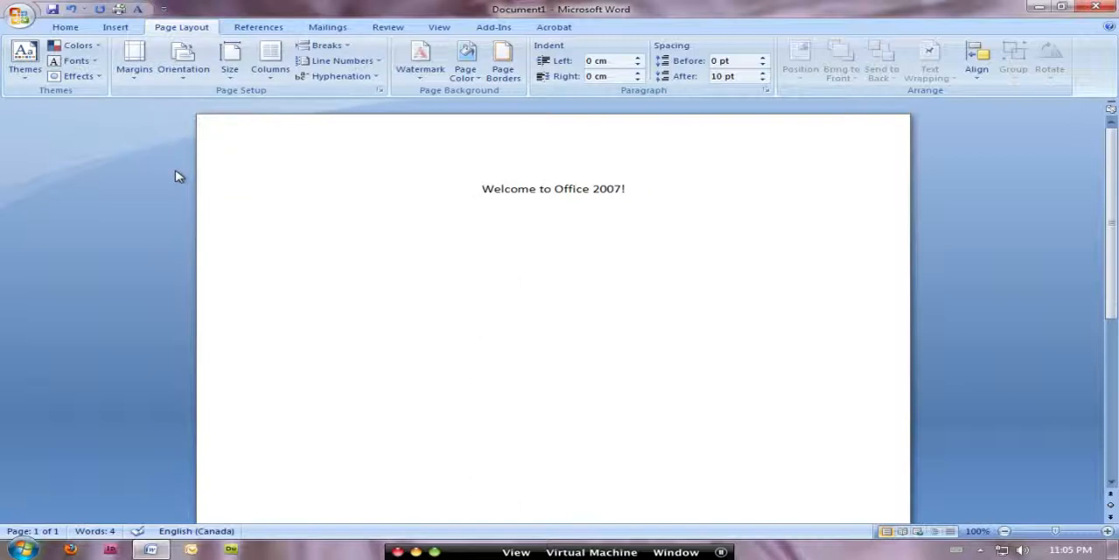